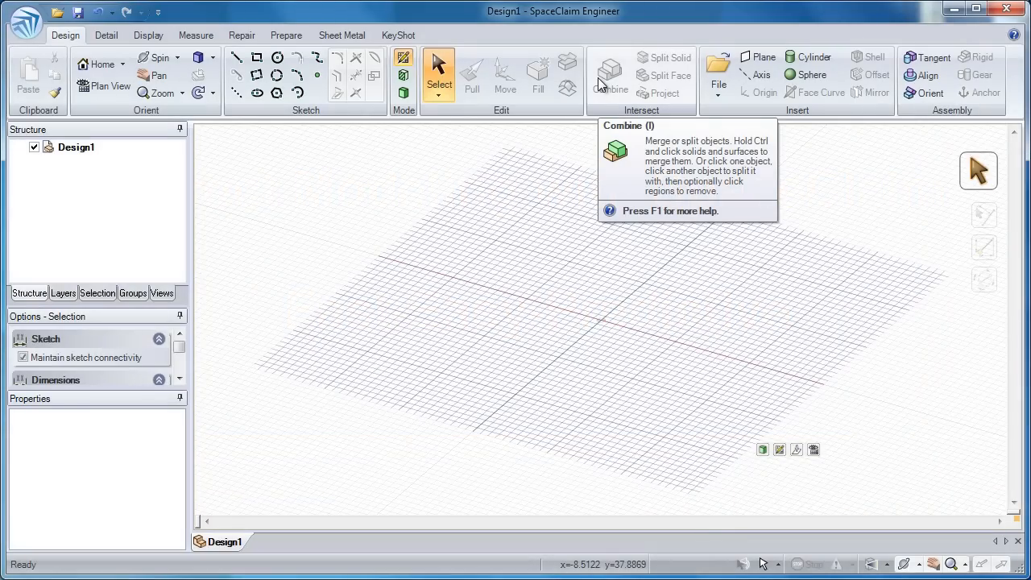
mouse_move(584, 130)
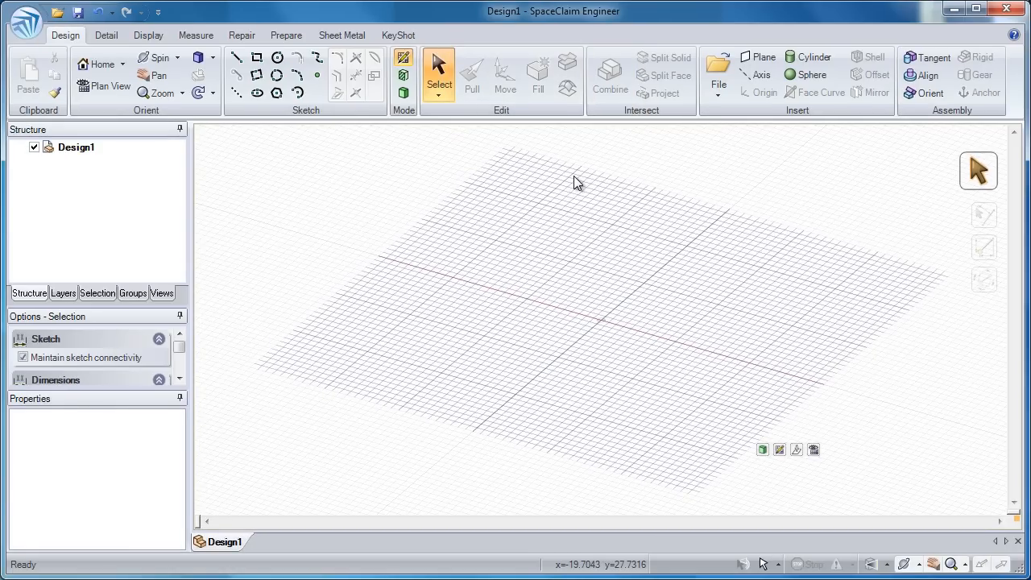
Sketch the rectangular profile's lines on the grid with the Line tool
left_click(236, 57)
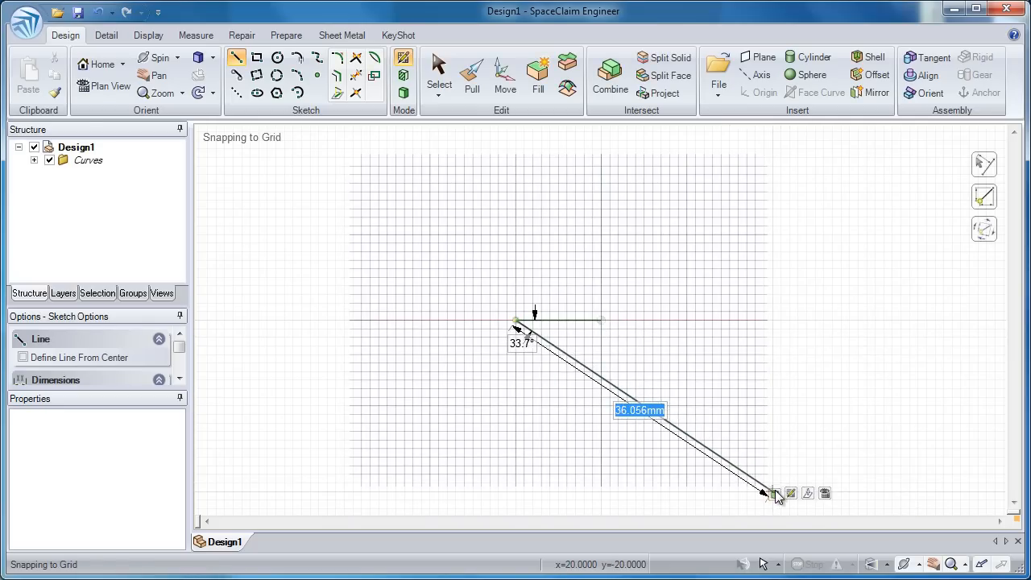
left_click(471, 73)
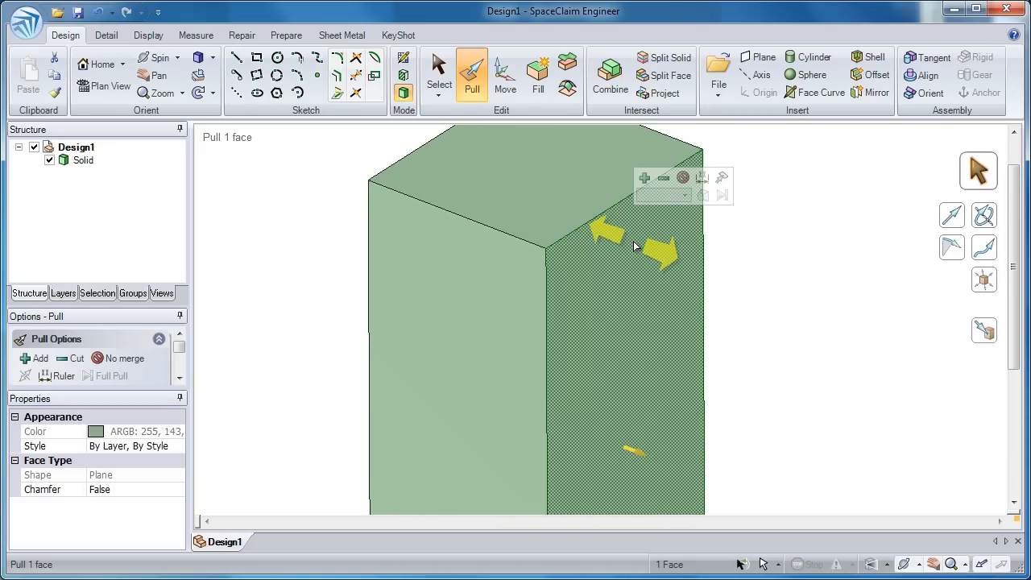
Draw a circle on the block's side face, size it, and pull it through as a hole
left_click(276, 57)
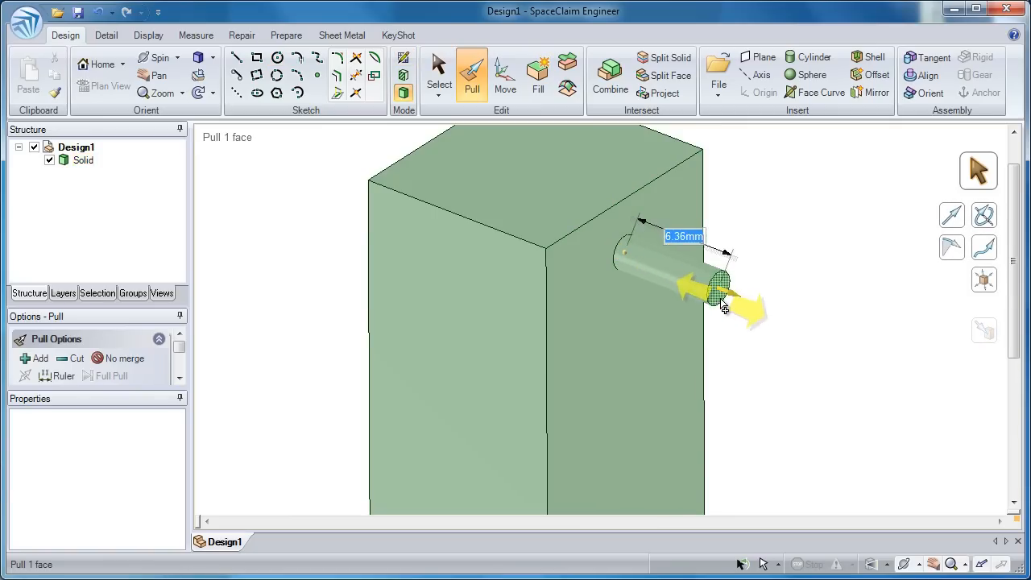
left_click_drag(721, 302, 741, 318)
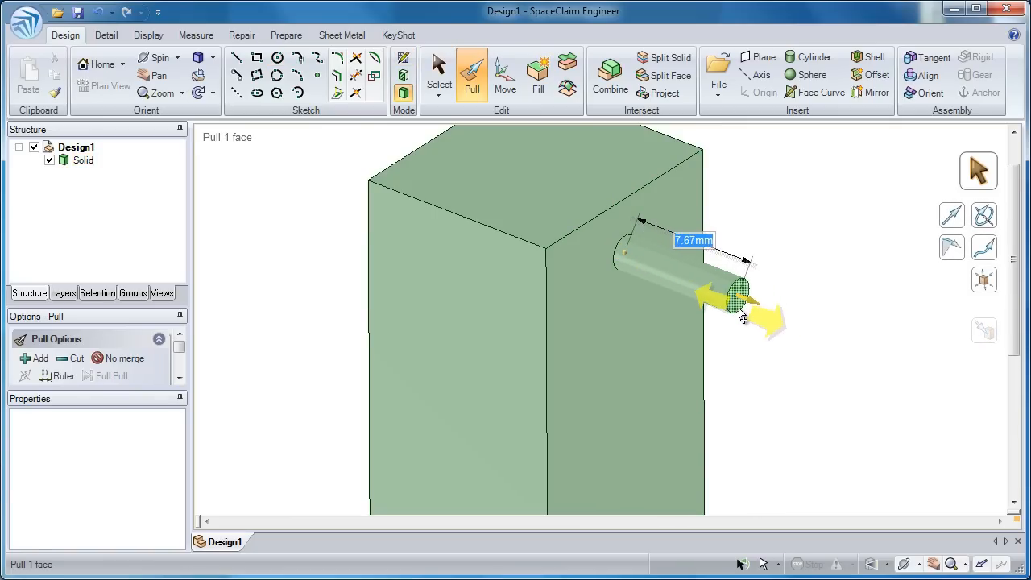
left_click_drag(741, 302, 685, 282)
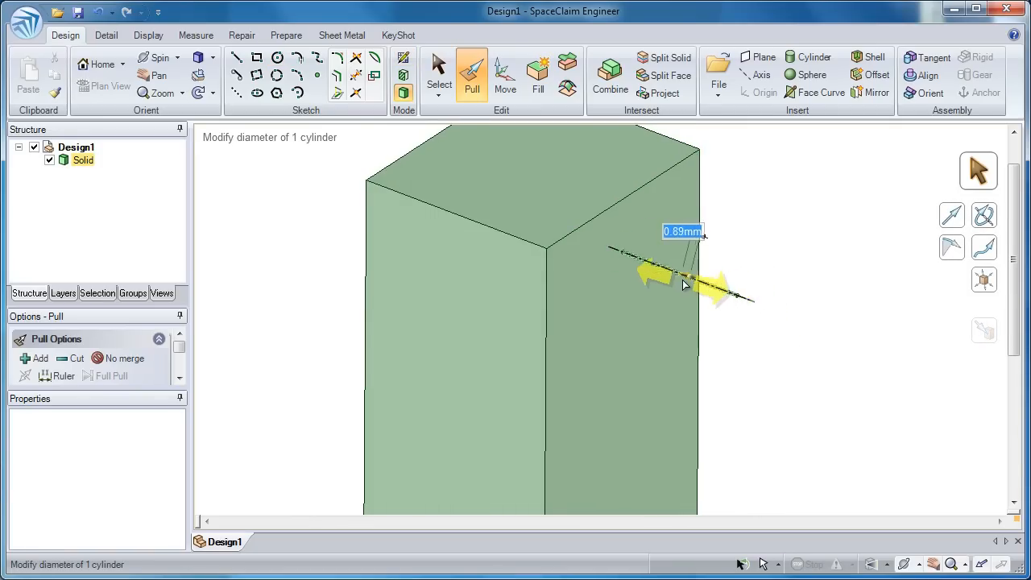
left_click_drag(685, 286, 729, 294)
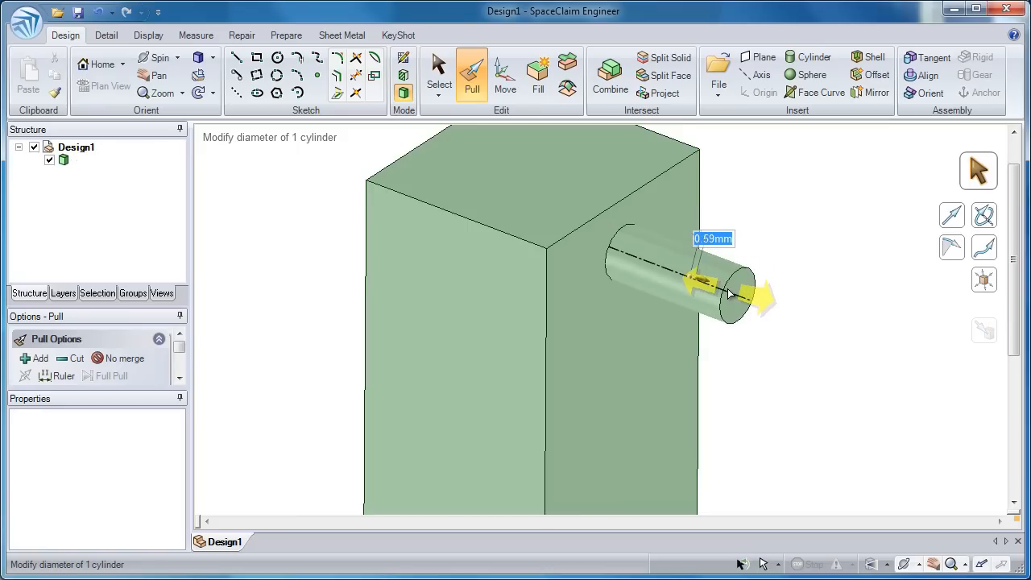
left_click_drag(741, 297, 729, 294)
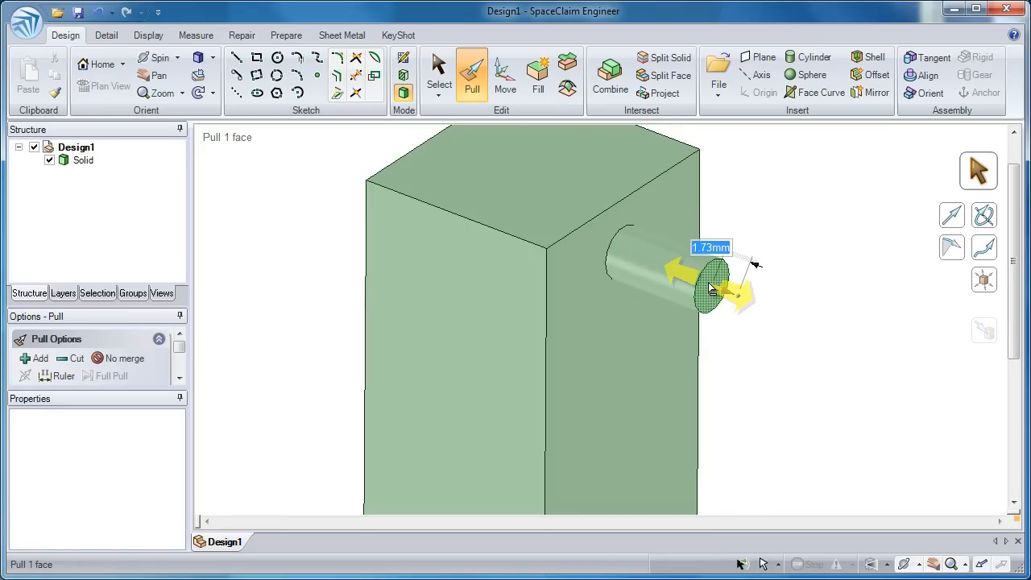
left_click_drag(709, 290, 668, 278)
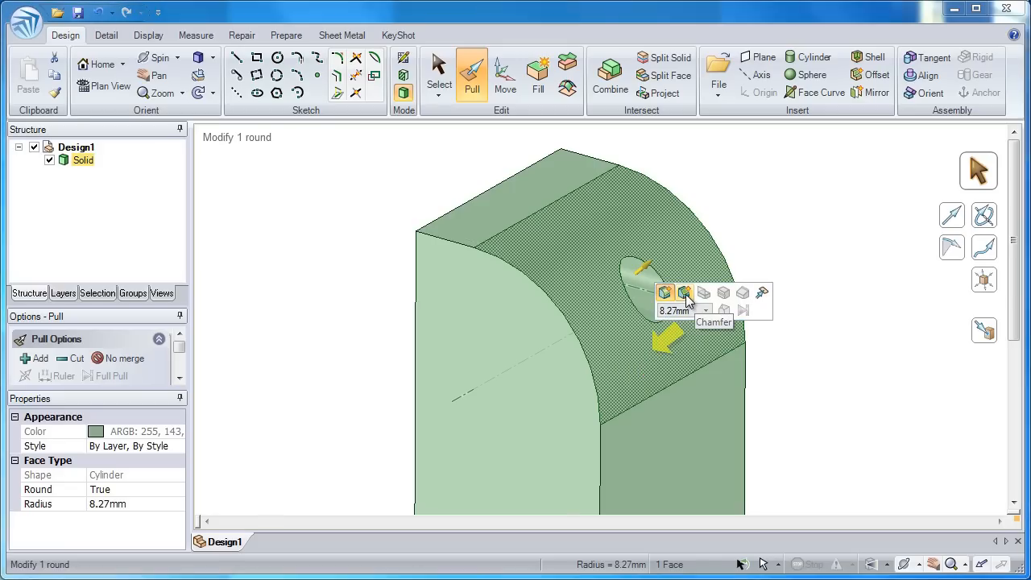
Undo the top round and select the block's four top edges
left_click(684, 292)
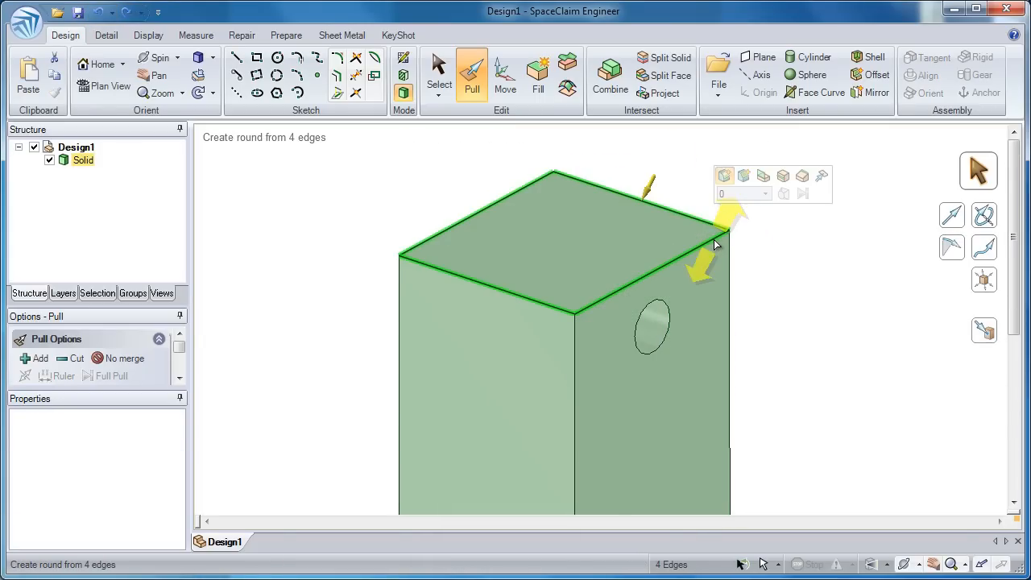
Pivot the four top edges to taper the sides of the top section
left_click(783, 175)
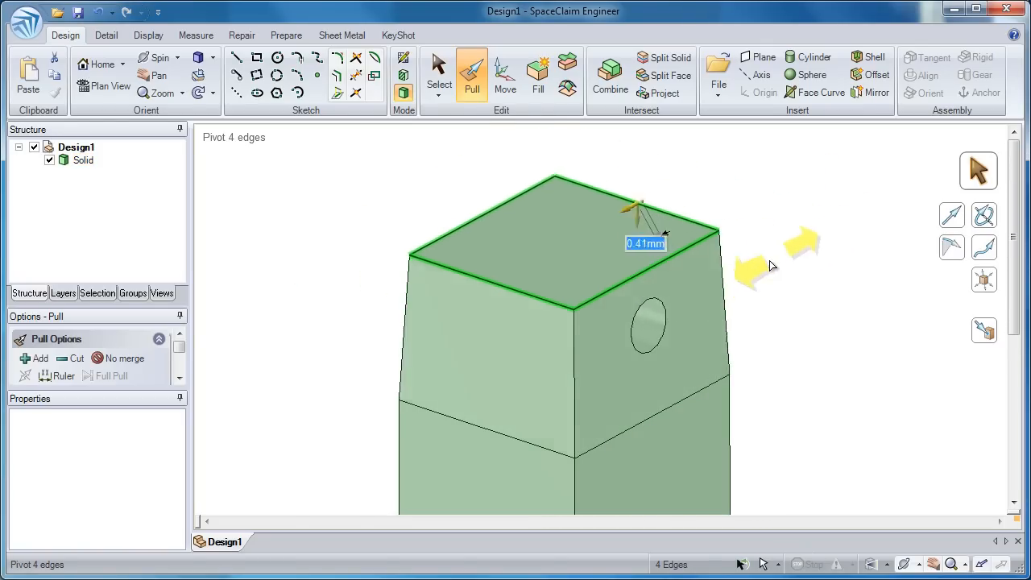
left_click_drag(769, 268, 779, 256)
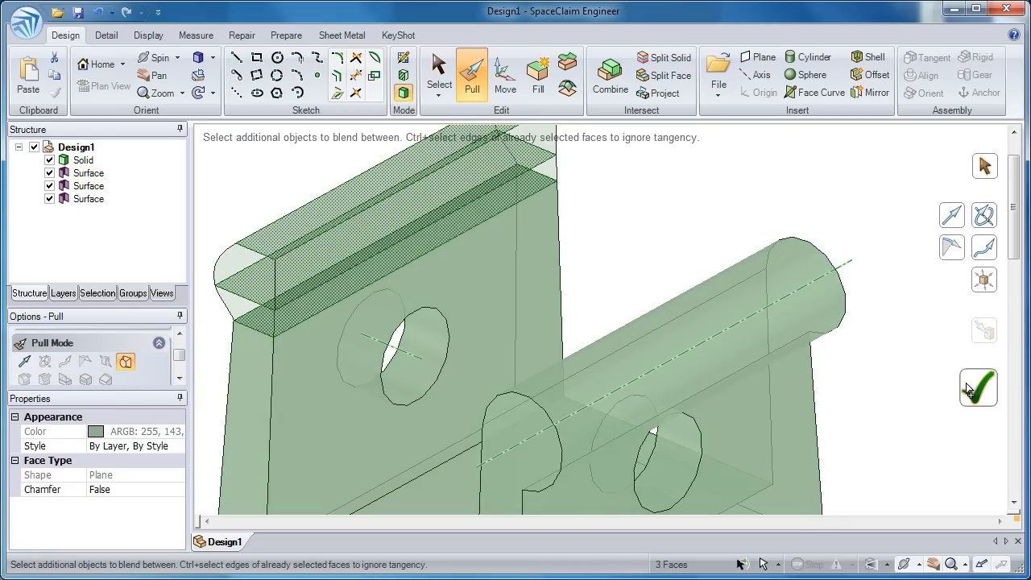
Confirm the slot cut, leaving two holed uprights on the tapered base
left_click(978, 387)
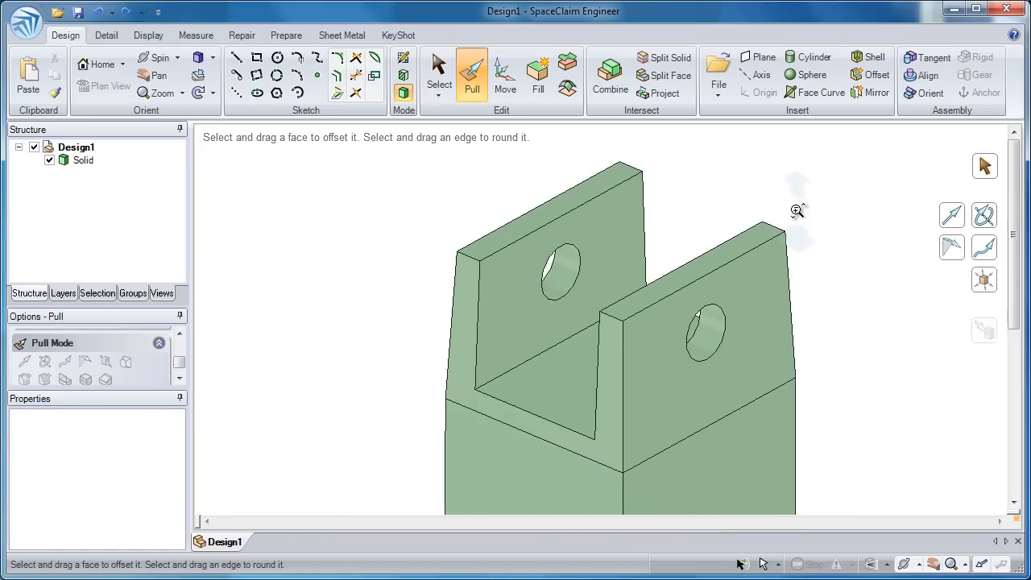
left_click(505, 72)
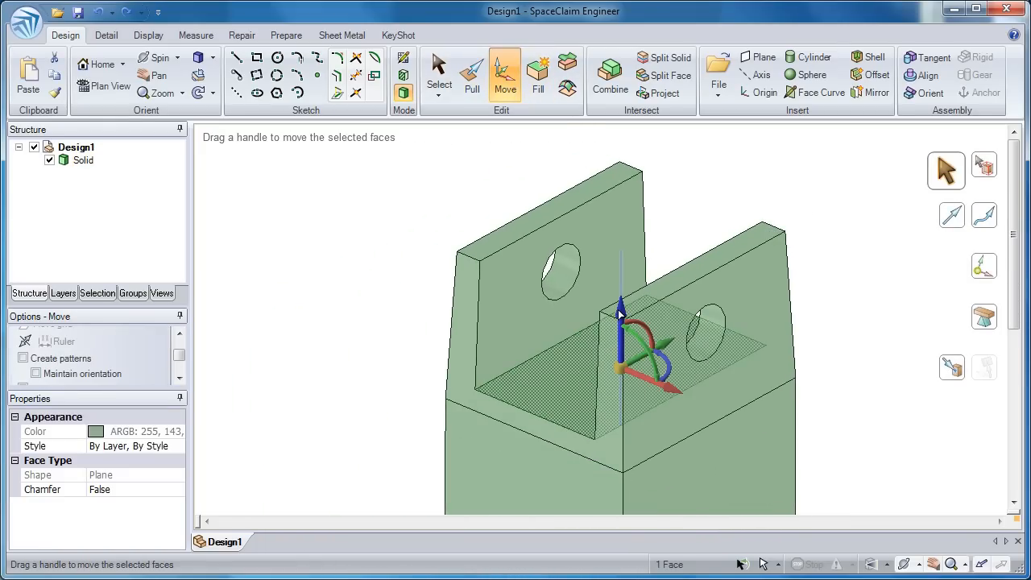
left_click_drag(621, 314, 624, 338)
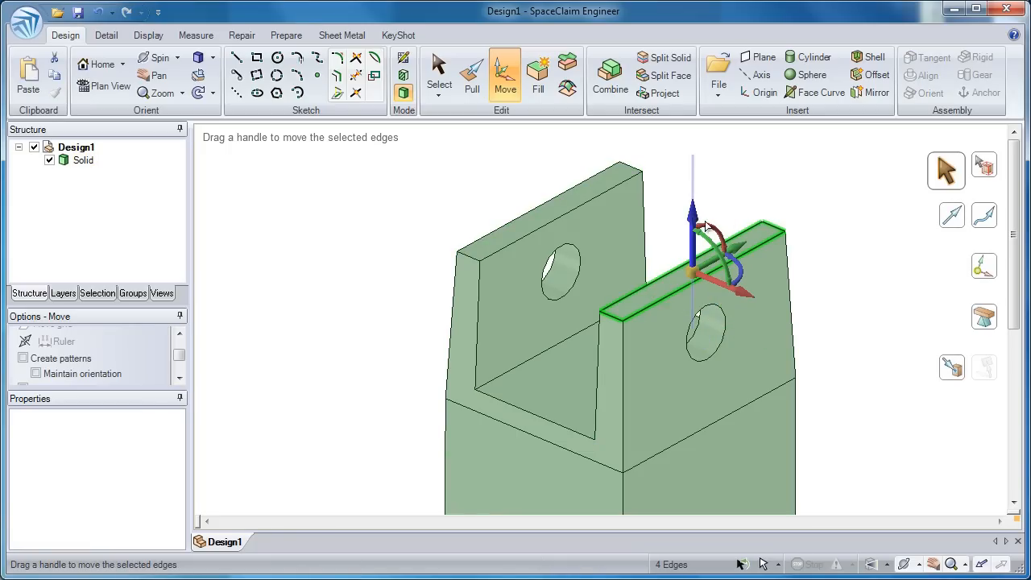
Drag the right ear's top edges to reposition them
left_click_drag(721, 266, 741, 278)
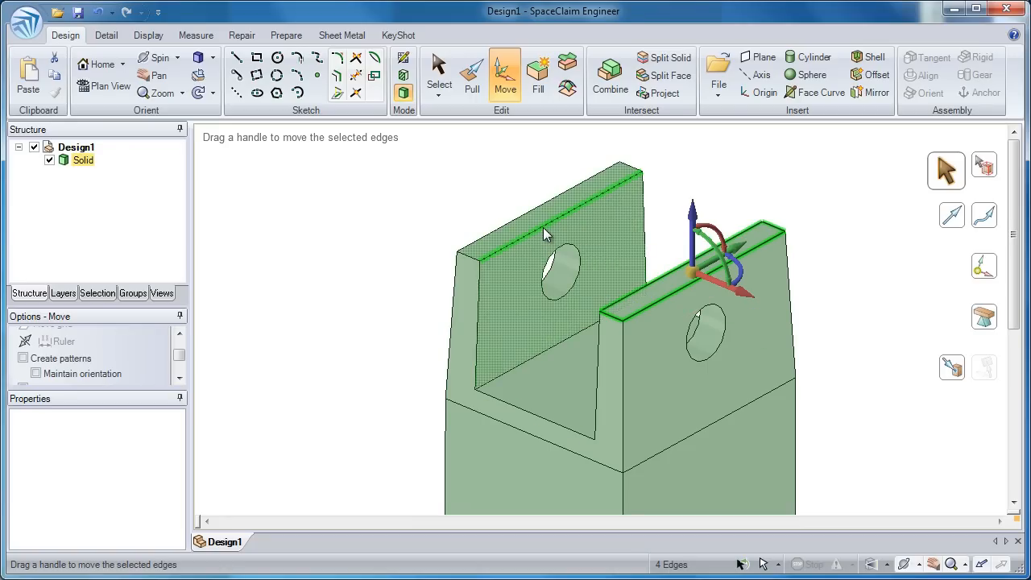
mouse_move(596, 203)
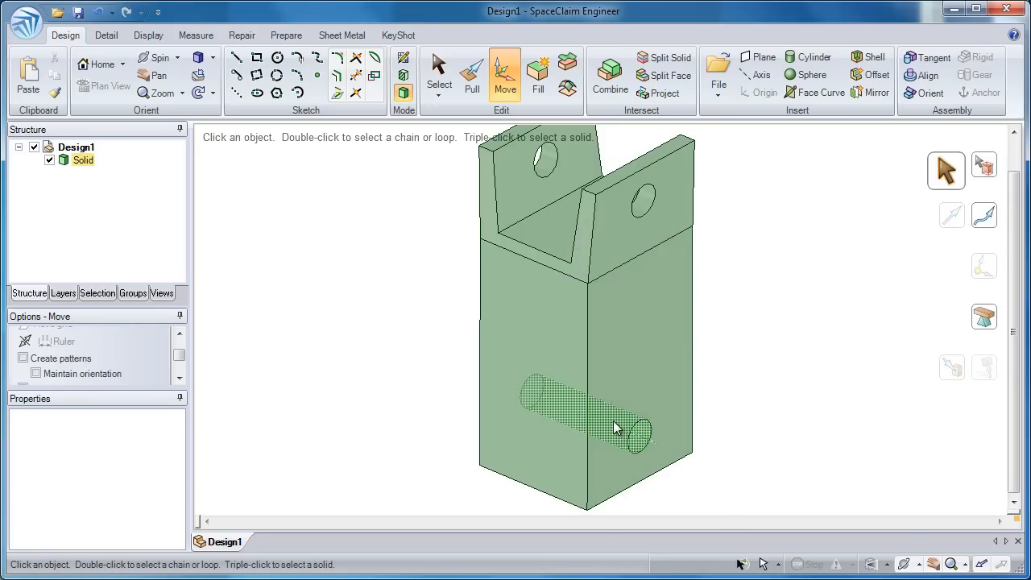
left_click(614, 428)
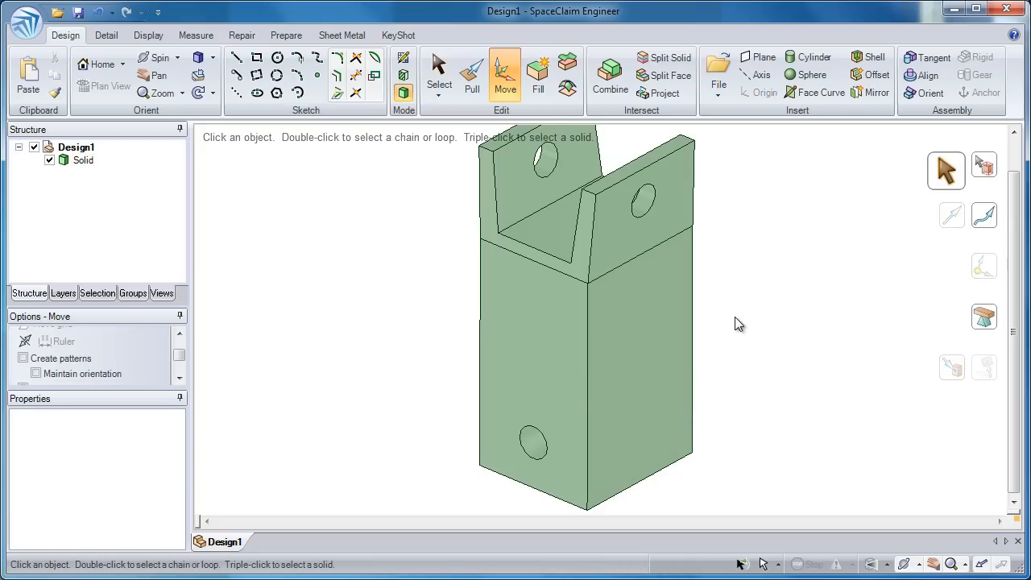
left_click(472, 73)
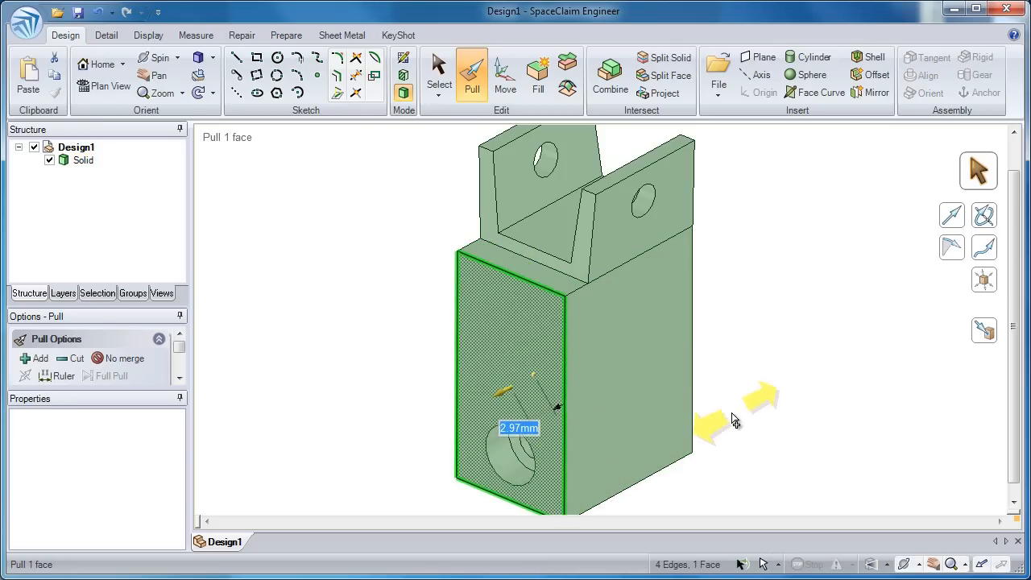
Pull the front face out into a wide bored cylindrical boss beneath the ears
left_click_drag(733, 419, 861, 359)
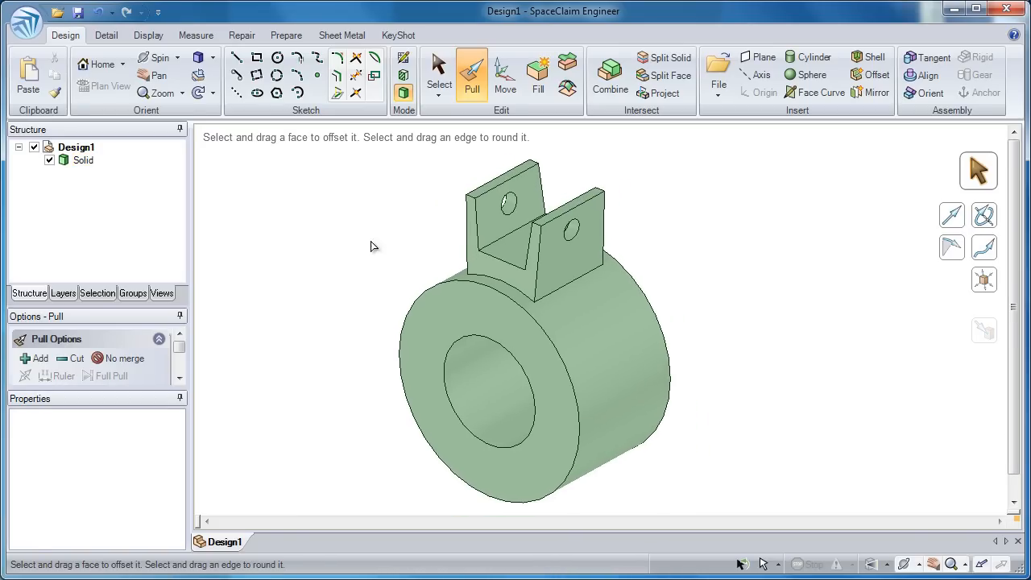
left_click(505, 73)
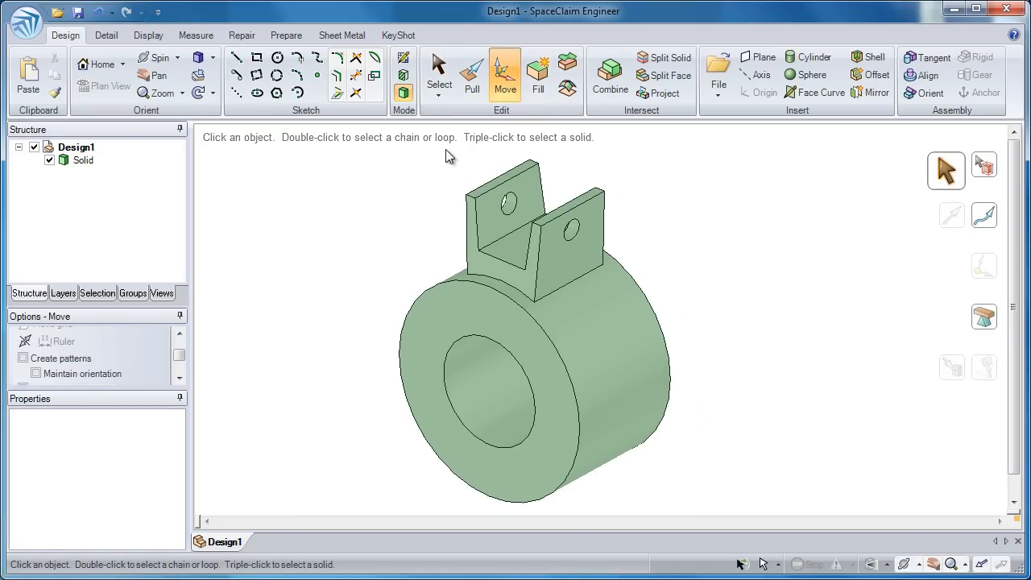
Rotate patterned clevis copies around the hub axis and select the lower clevis's faces
left_click_drag(452, 157, 600, 254)
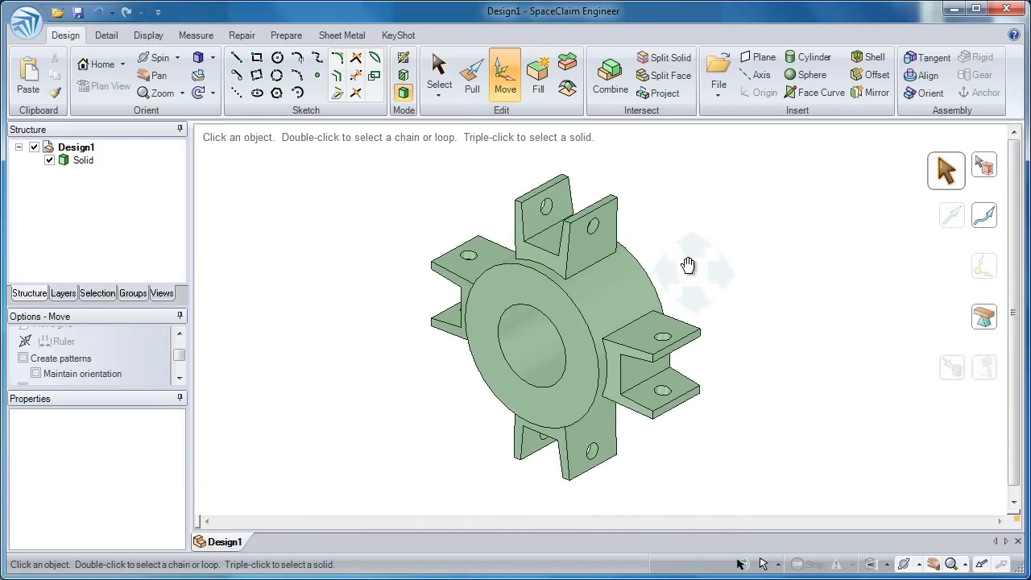
left_click(471, 72)
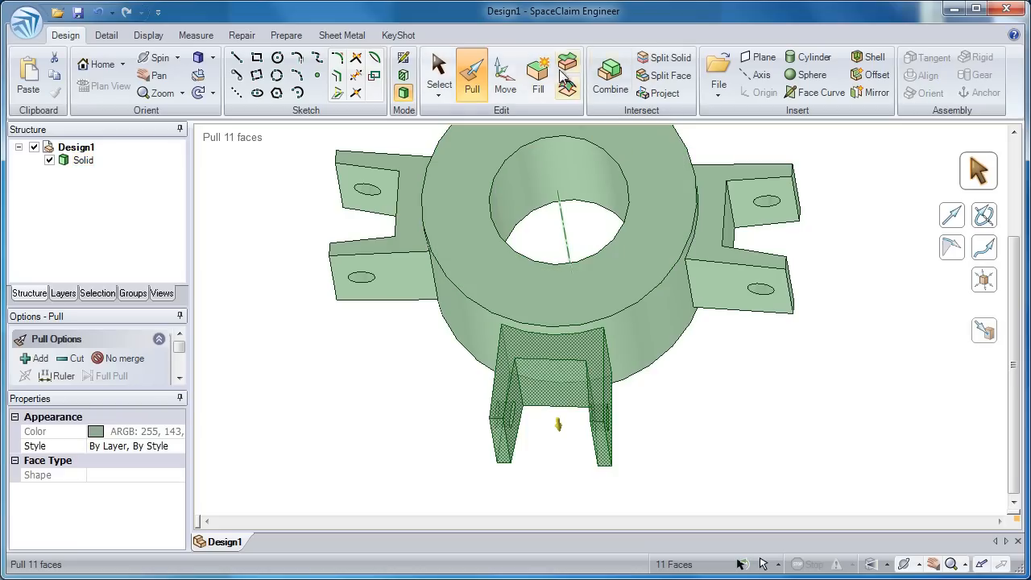
mouse_move(537, 73)
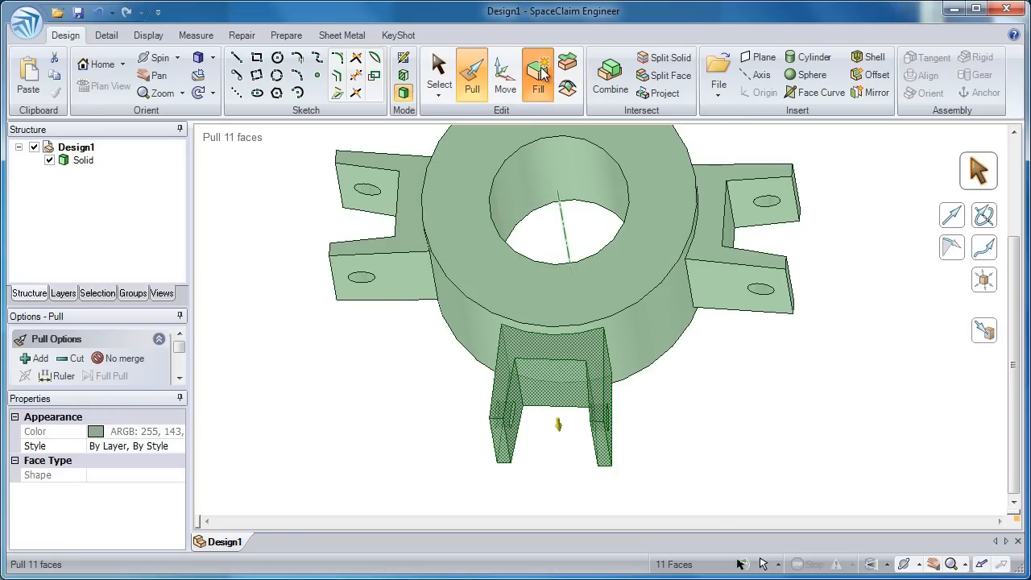
Fill away the 11 selected faces of the lower clevis bracket
left_click(537, 74)
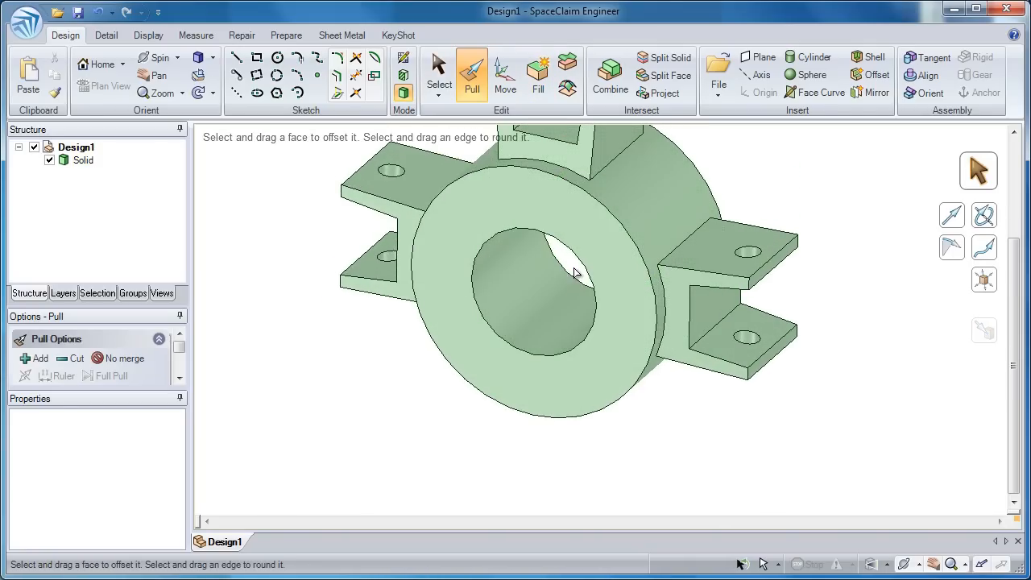
Split the hub at the plane with Combine and select the first half to move
left_click(572, 272)
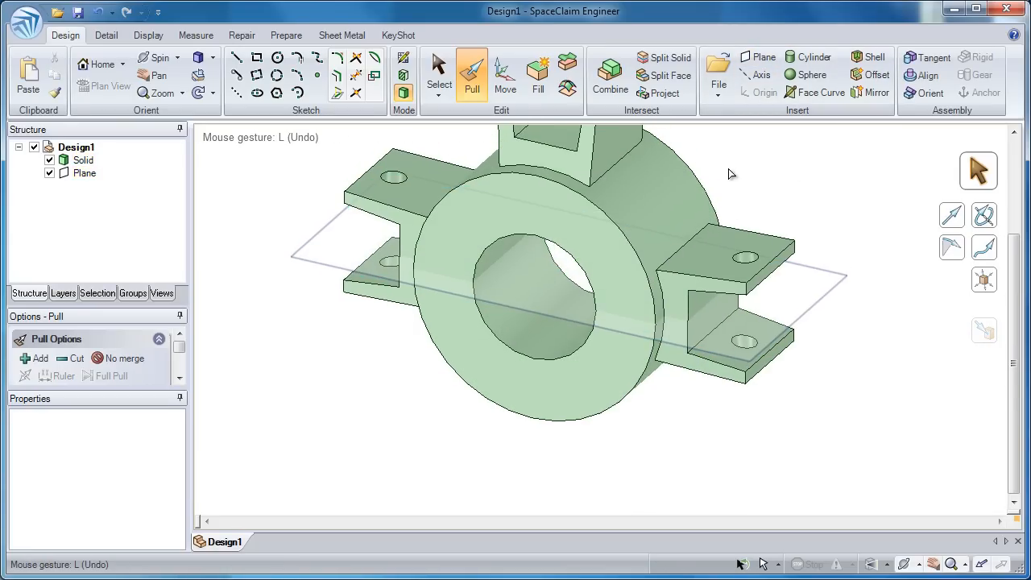
left_click(610, 72)
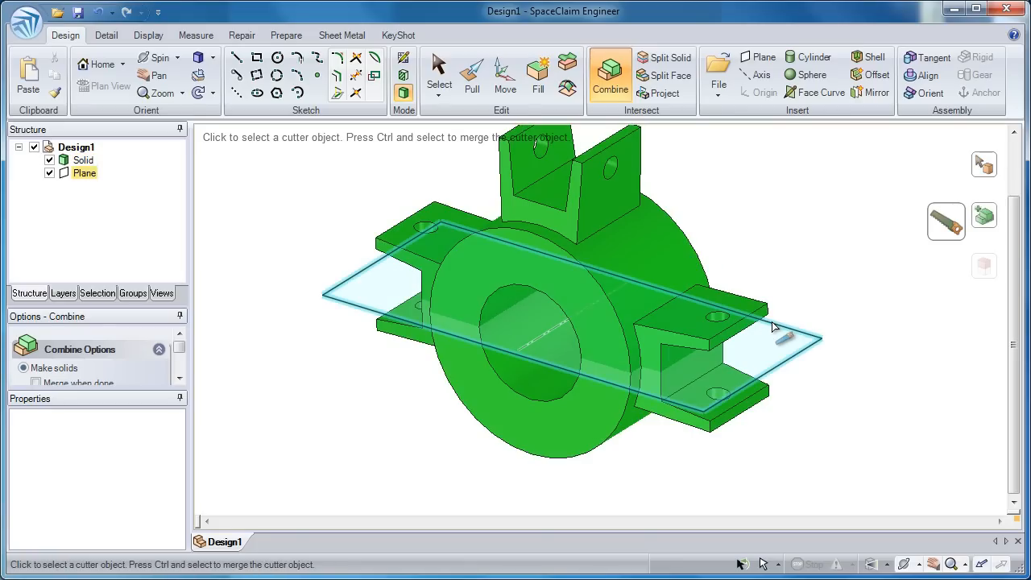
left_click(769, 327)
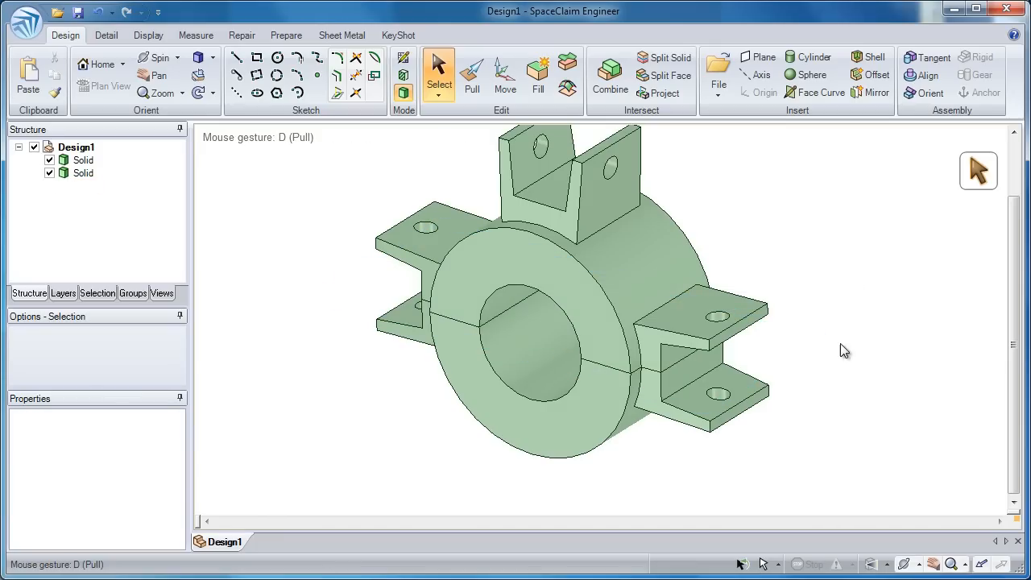
left_click(506, 72)
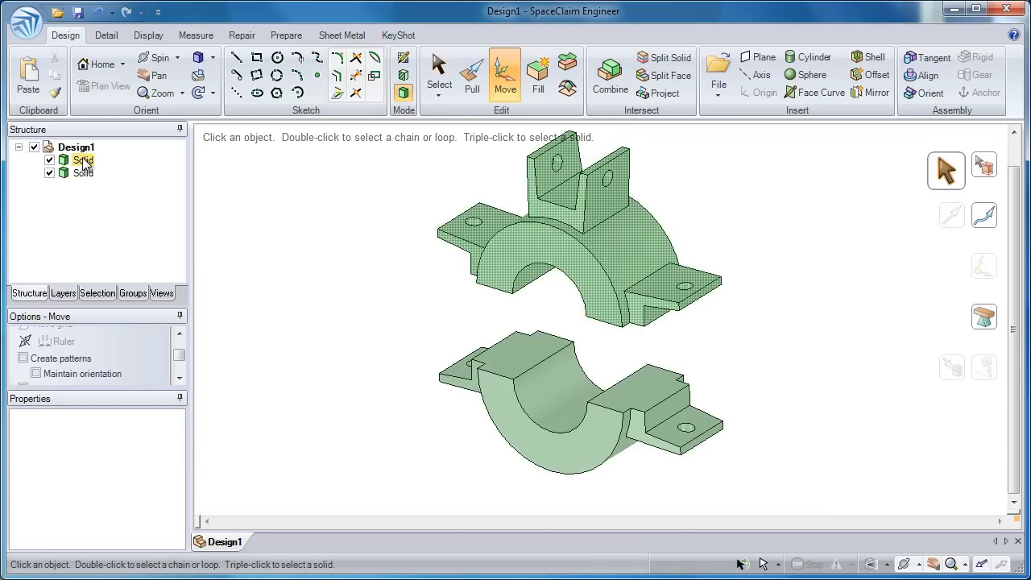
left_click(83, 173)
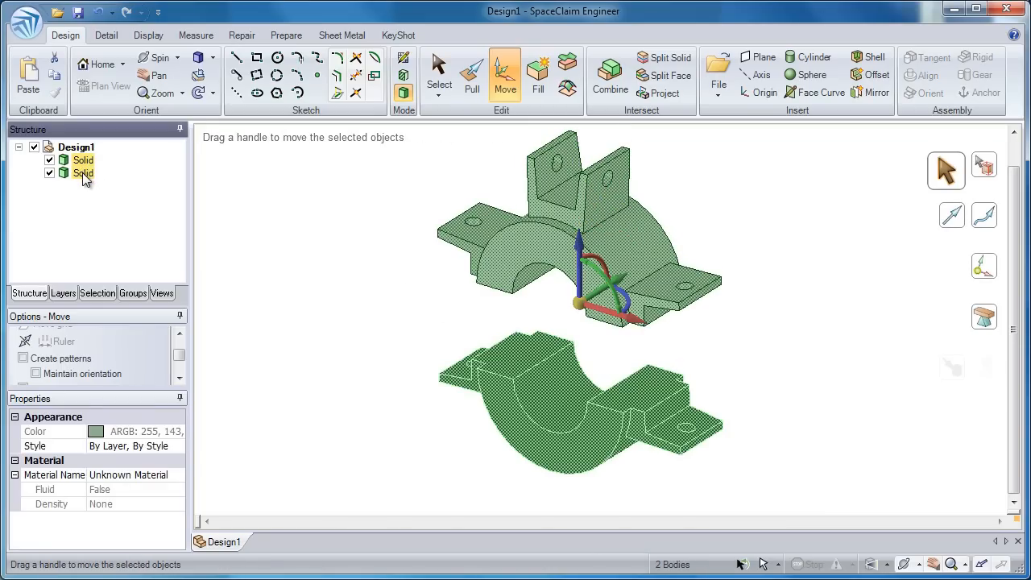
Move each of the two selected halves into its own new component
right_click(84, 172)
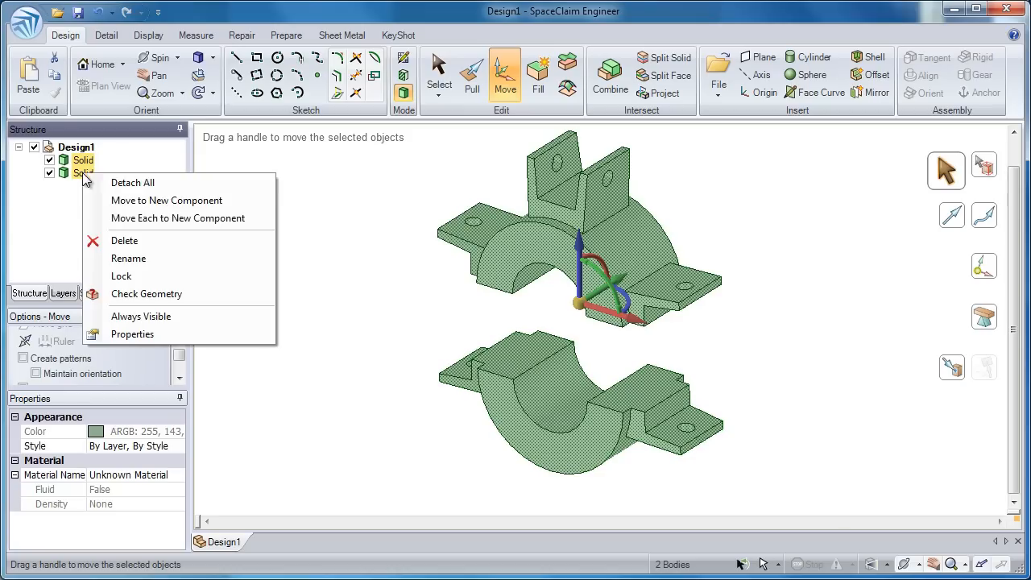
mouse_move(178, 219)
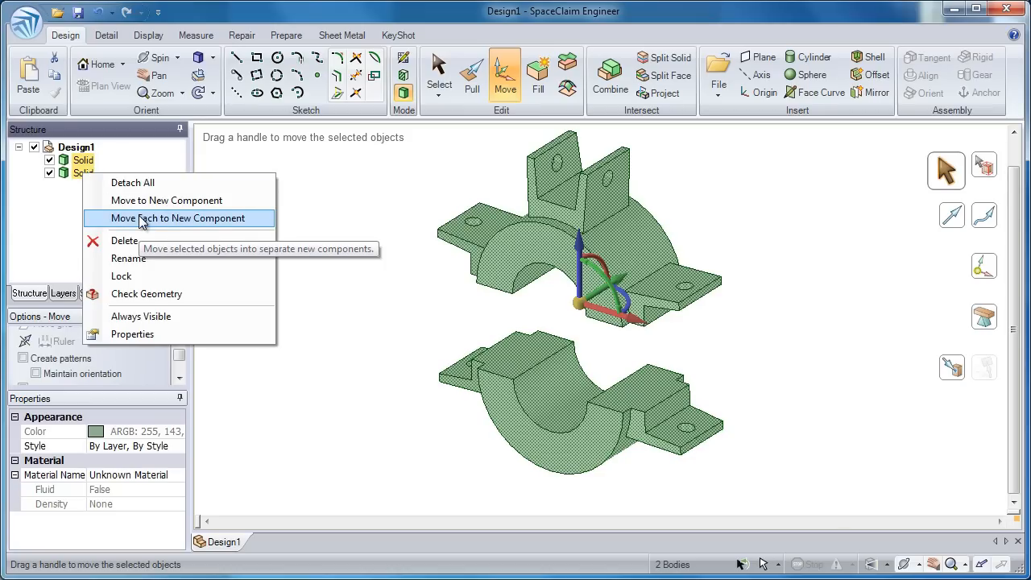
left_click(178, 218)
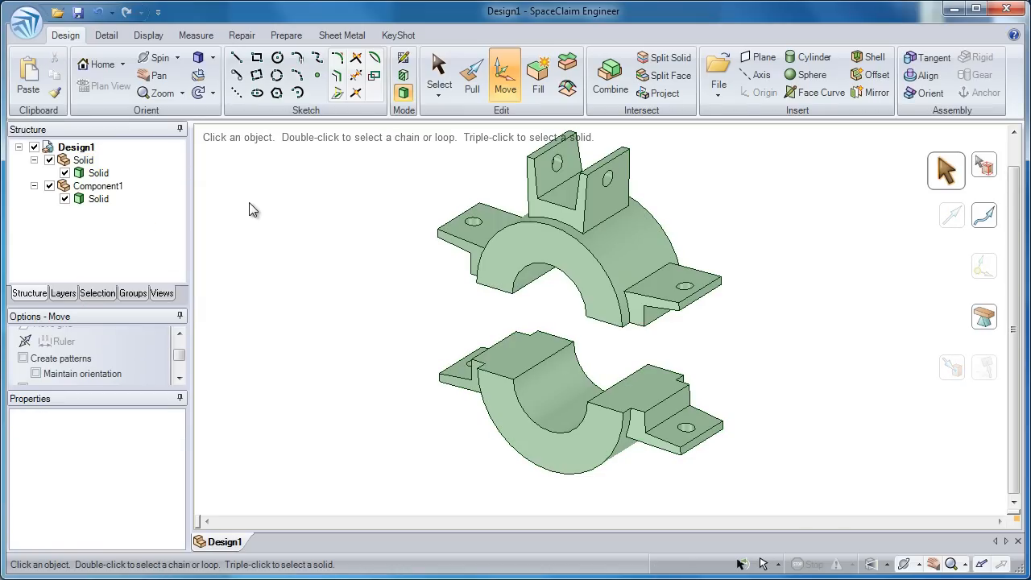
left_click(99, 172)
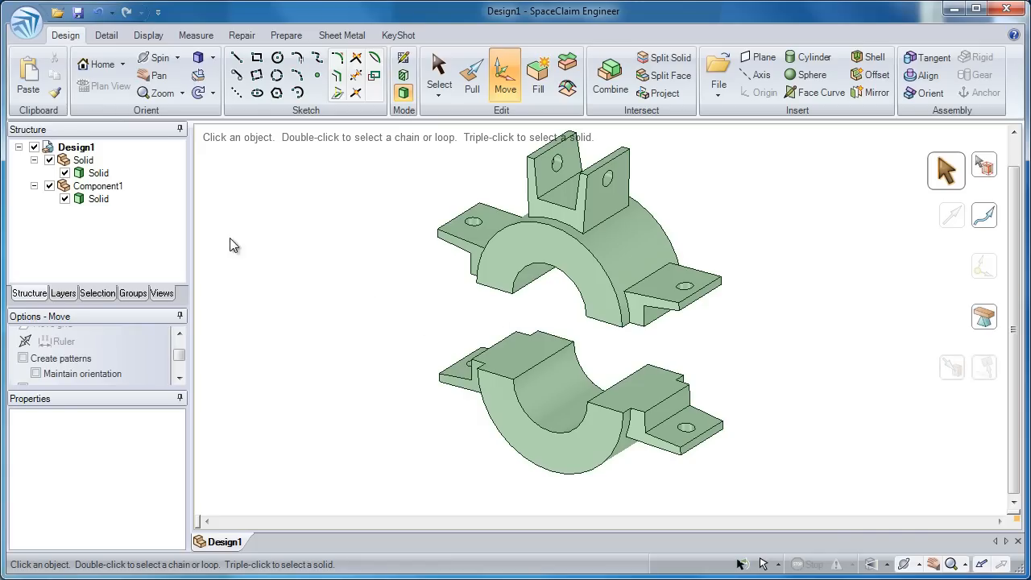
Select the lower half's component and colour it tan in the Display options
left_click(98, 186)
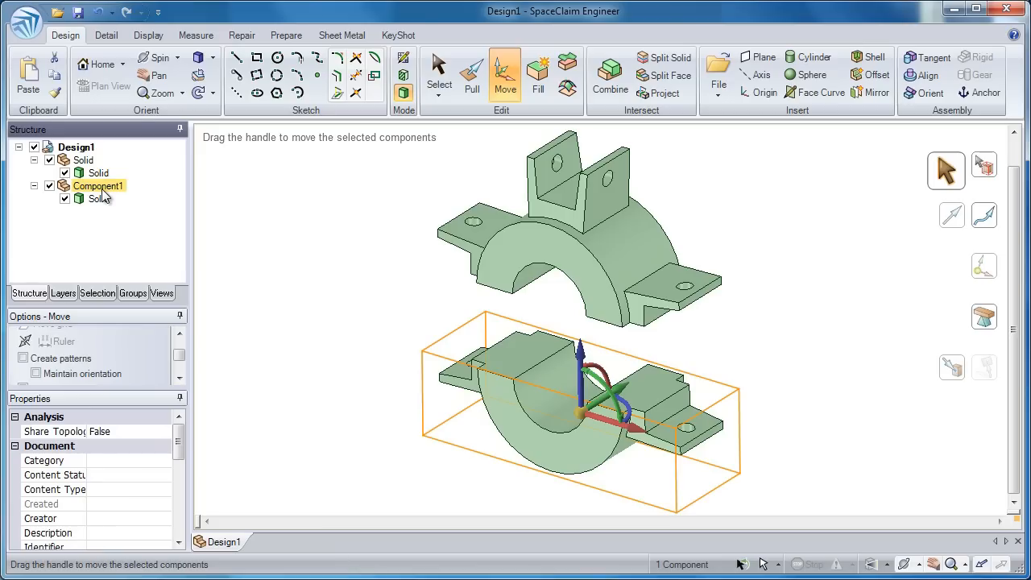
left_click(105, 35)
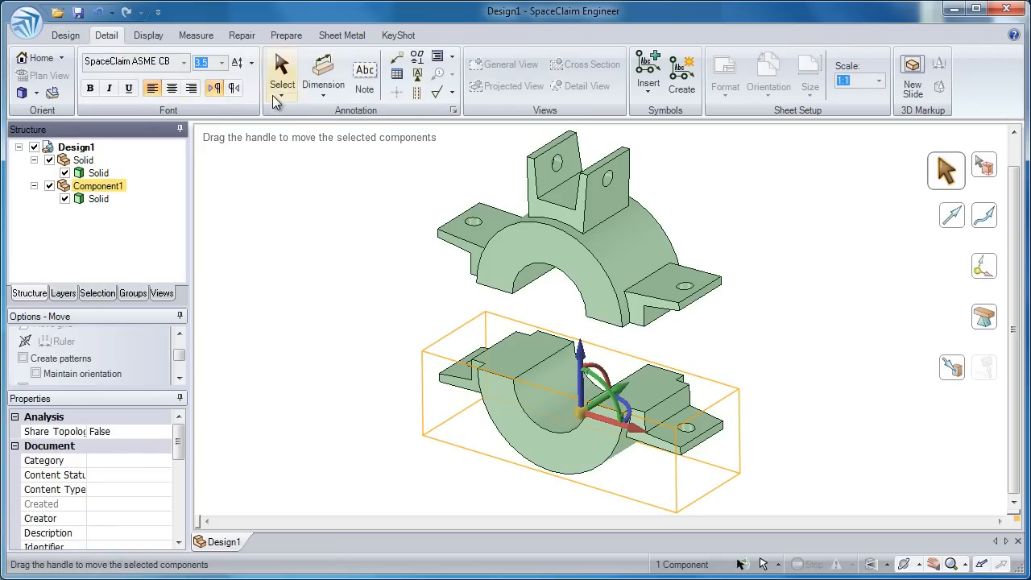
left_click(148, 35)
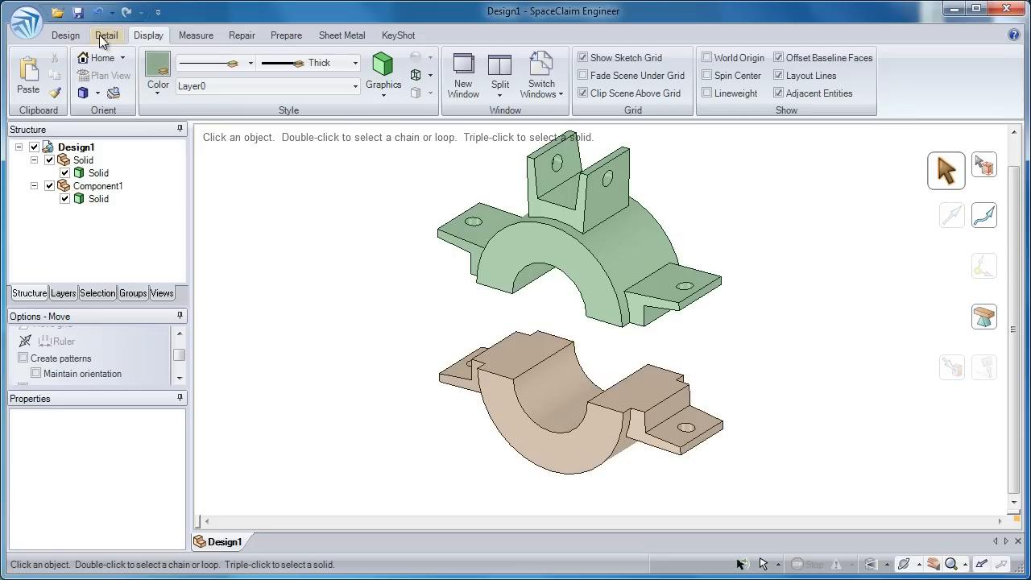
left_click(65, 35)
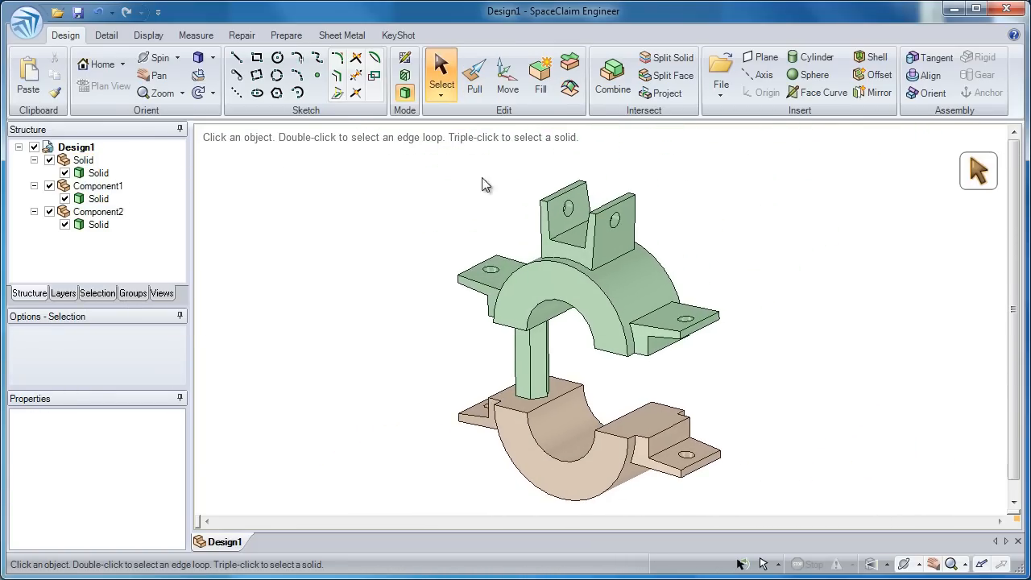
mouse_move(613, 72)
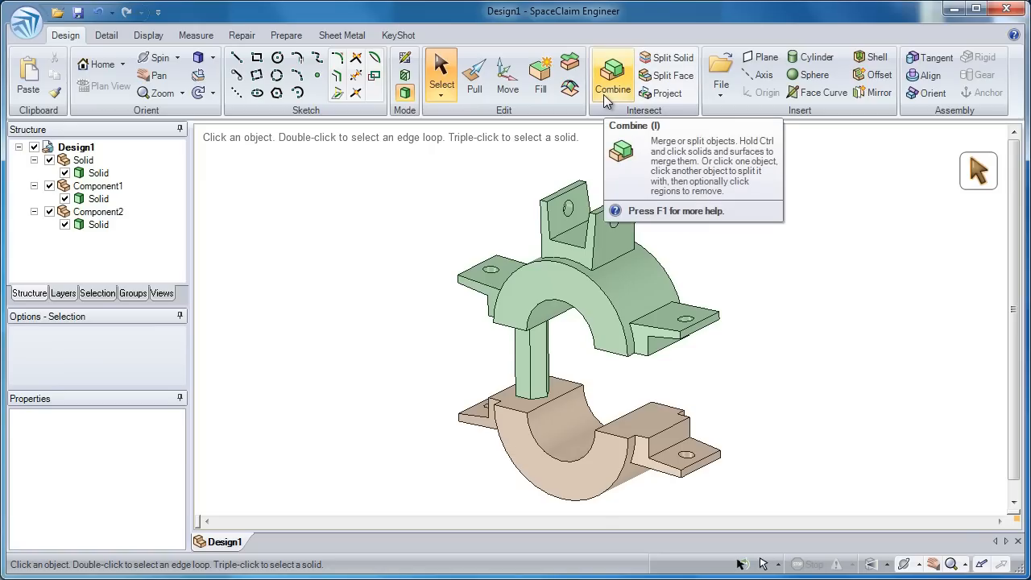
Combine both halves and the connector bar into a single solid part
left_click(612, 72)
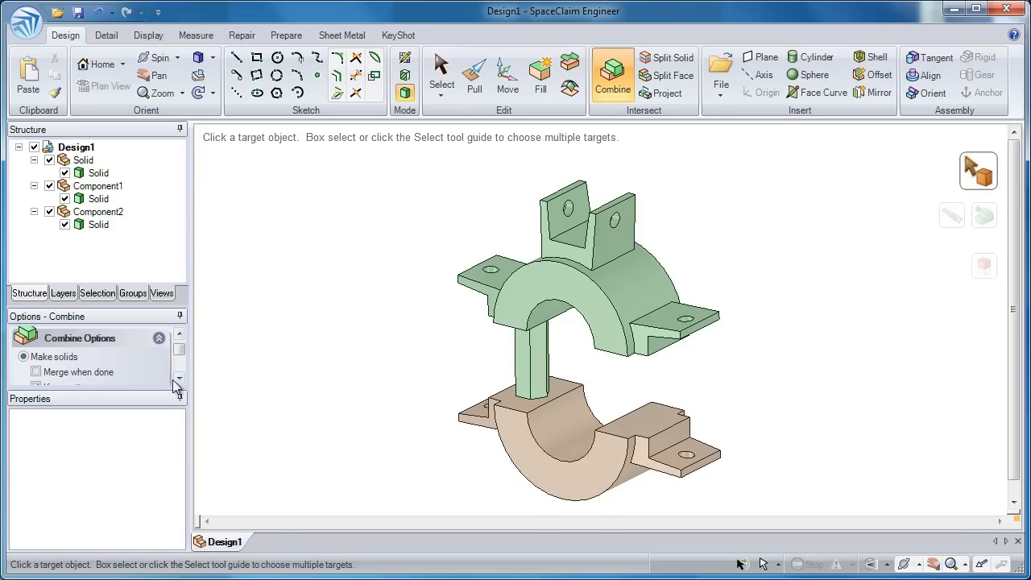
left_click(179, 379)
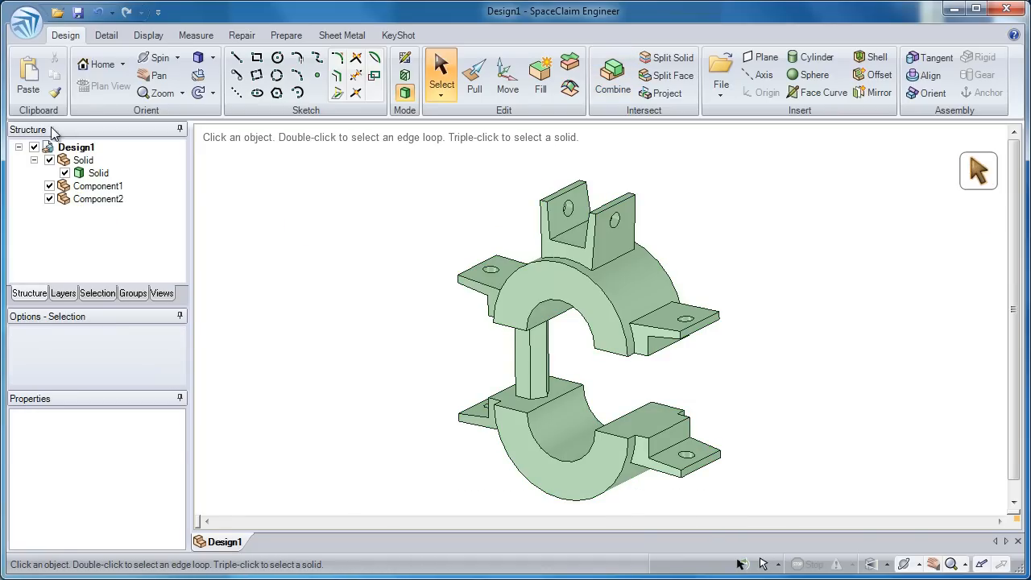
left_click(76, 147)
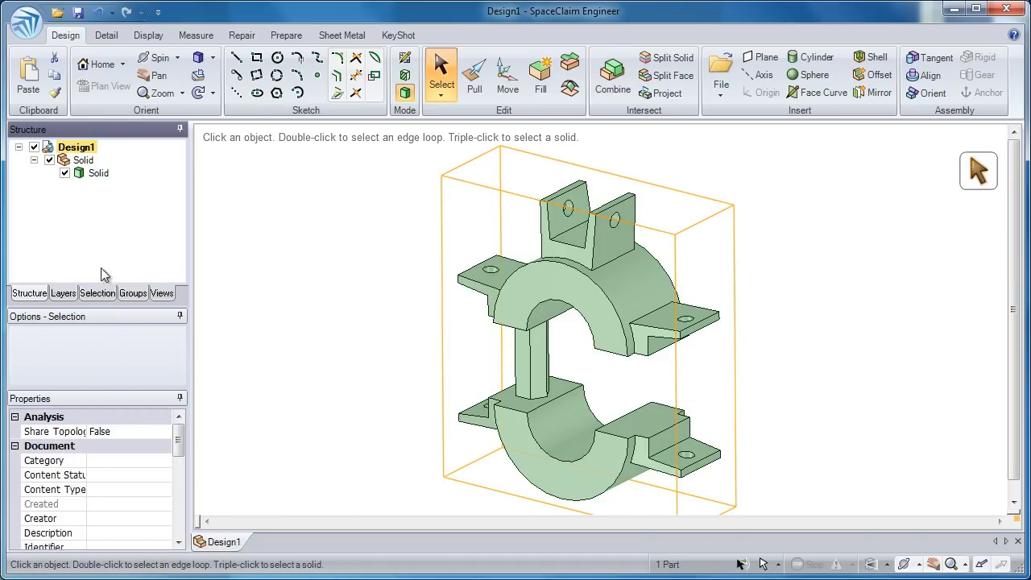
mouse_move(298, 249)
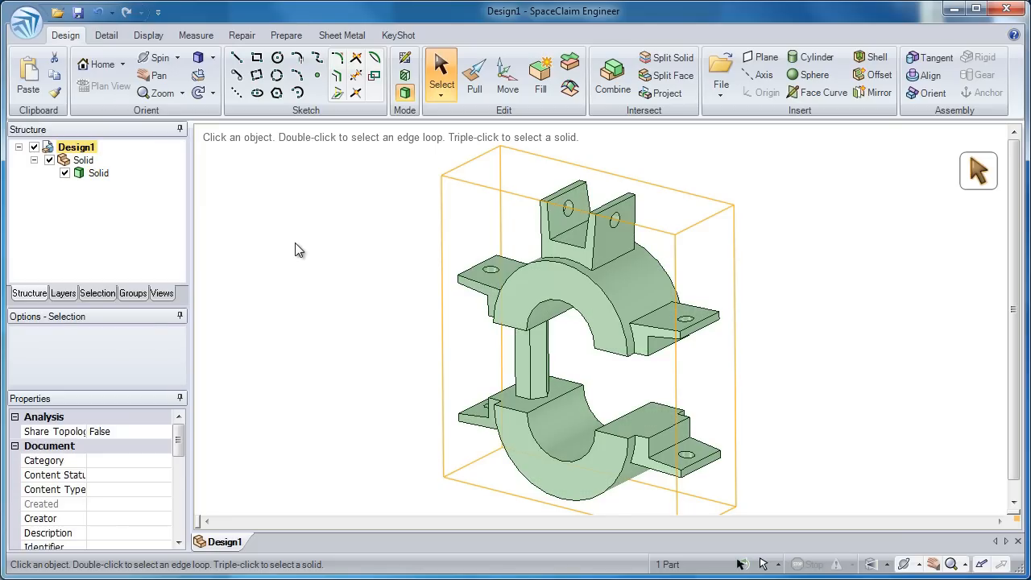
left_click(326, 256)
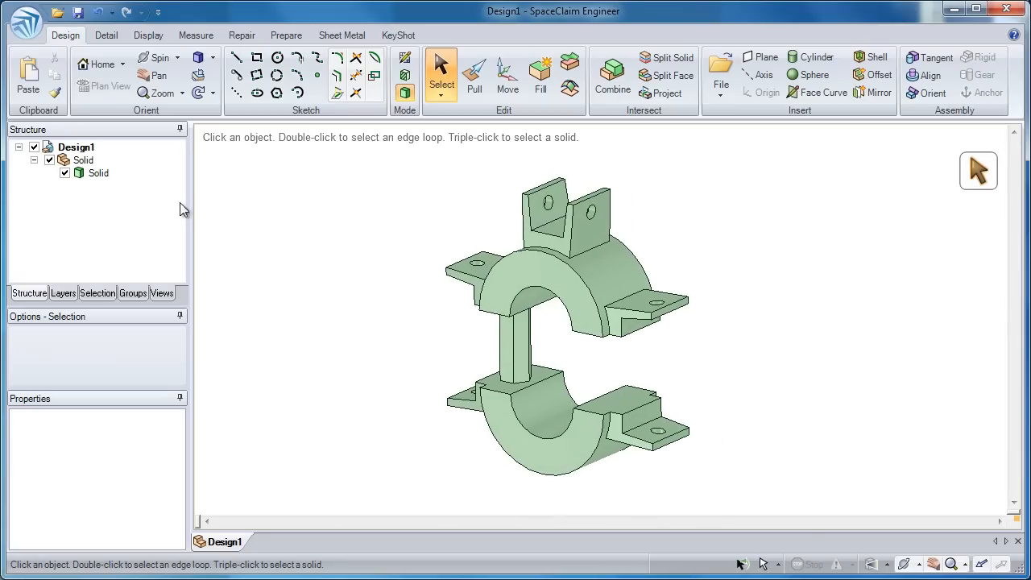
left_click(25, 20)
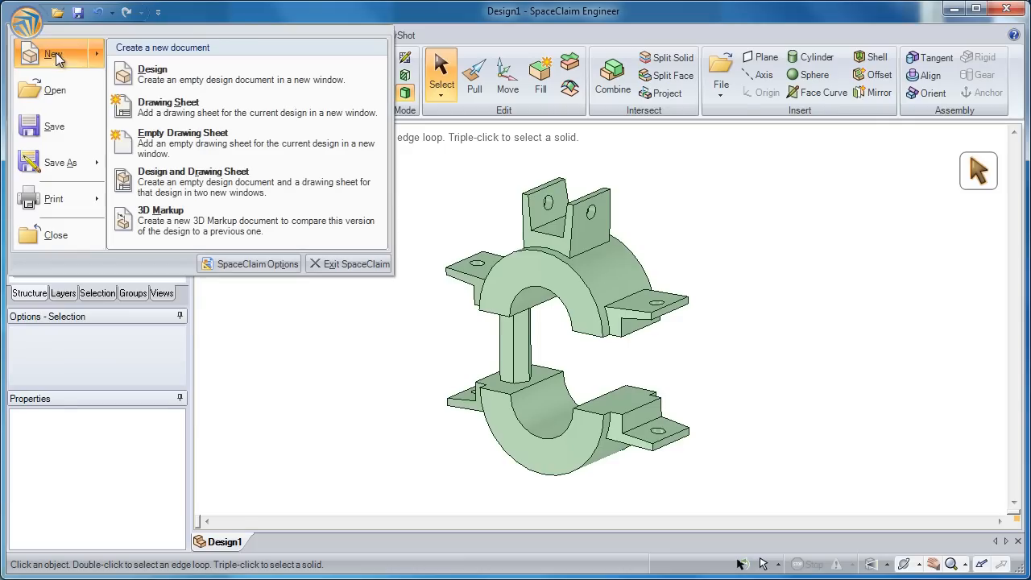
mouse_move(194, 109)
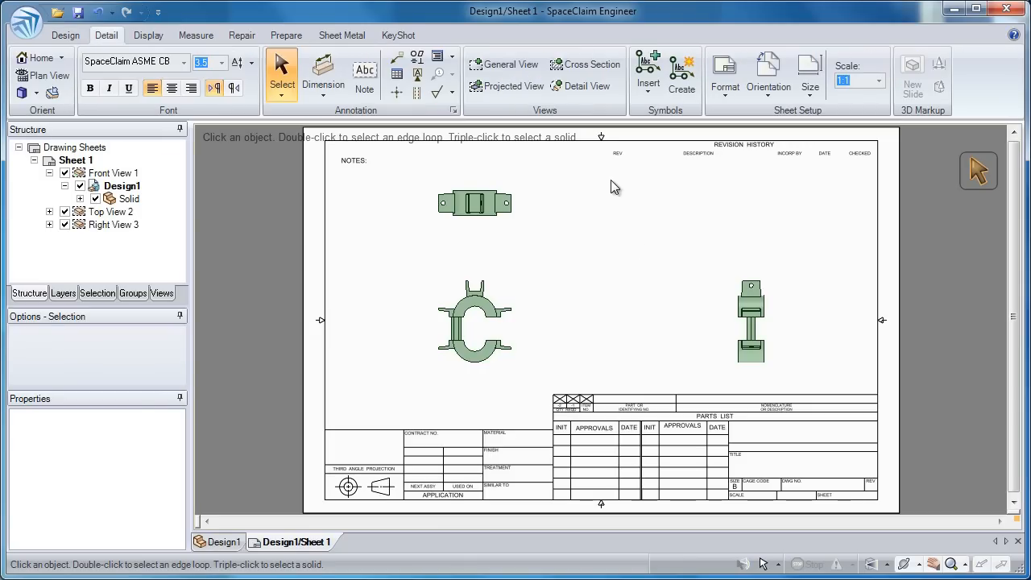
mouse_move(512, 64)
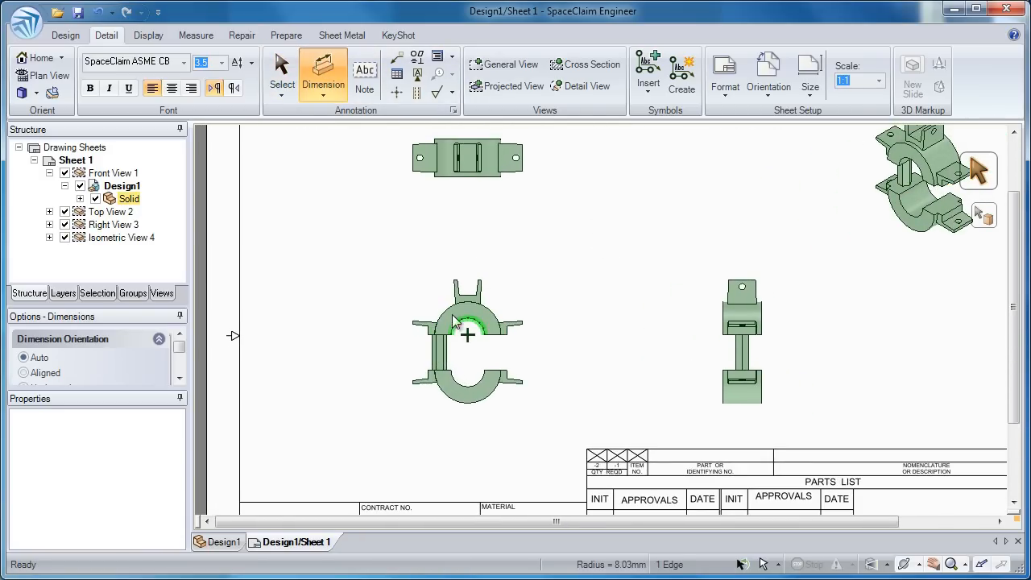
Place the R8.03mm inner arc radius and the 87.3° side-view angle dimensions
left_click(467, 322)
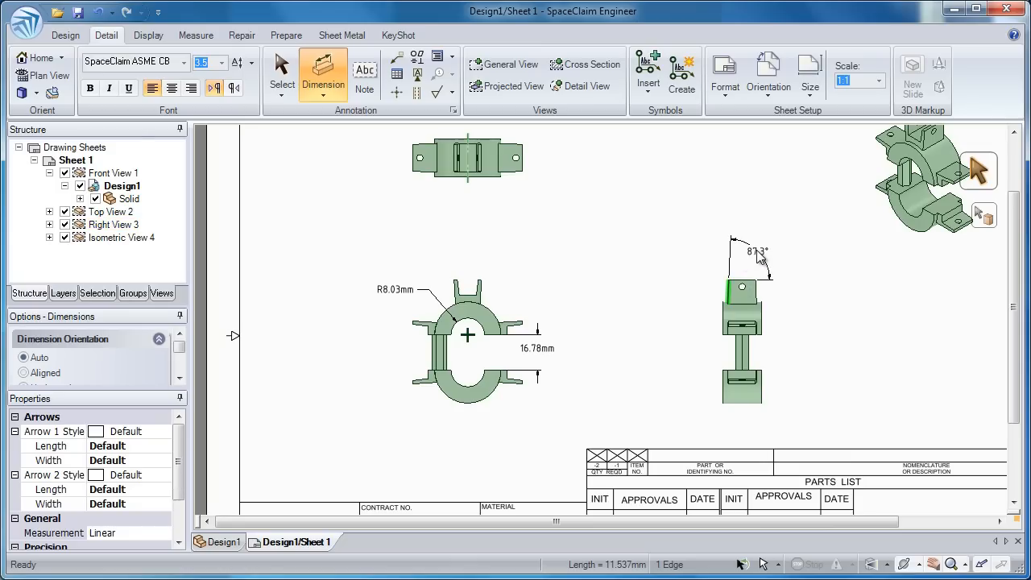
left_click(513, 86)
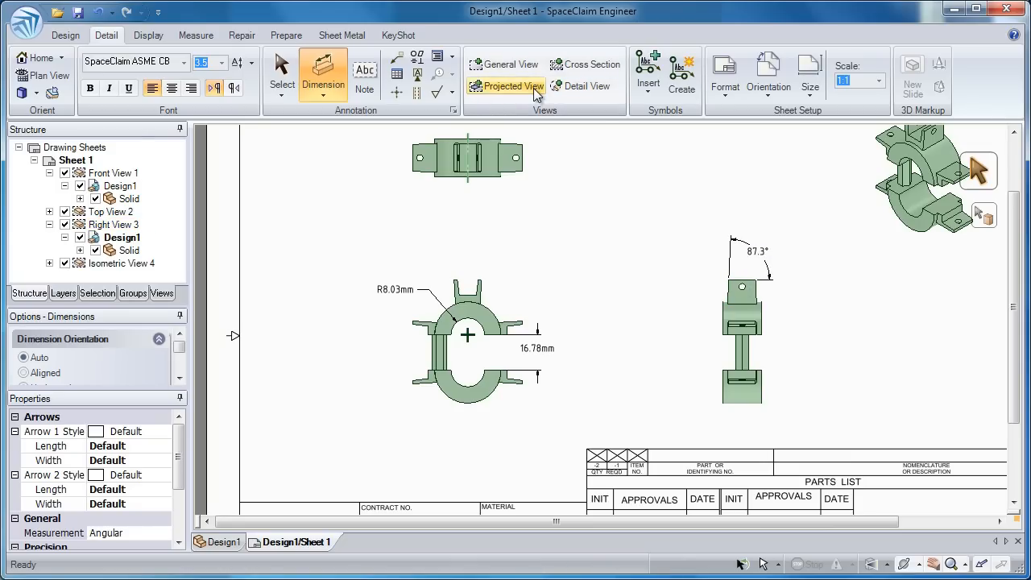
Make the front view Section A-A and add a 2:1 Detail A of its right tip
left_click(584, 63)
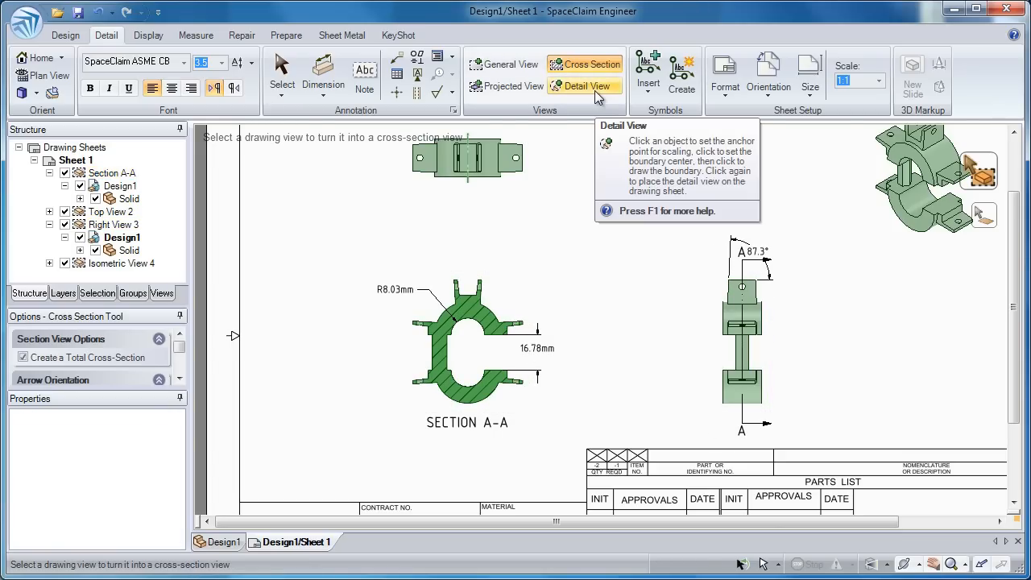
left_click(585, 86)
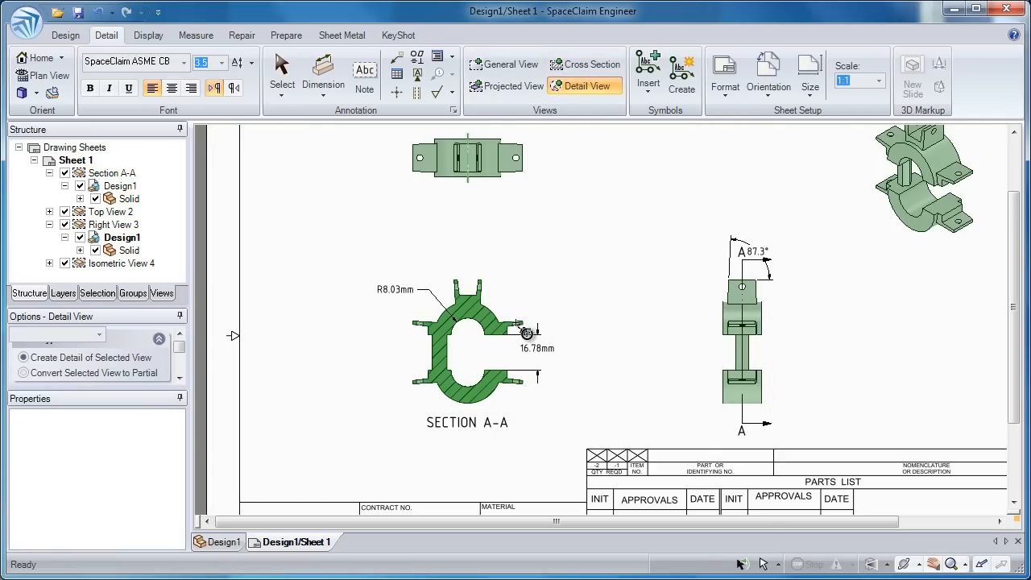
left_click(522, 328)
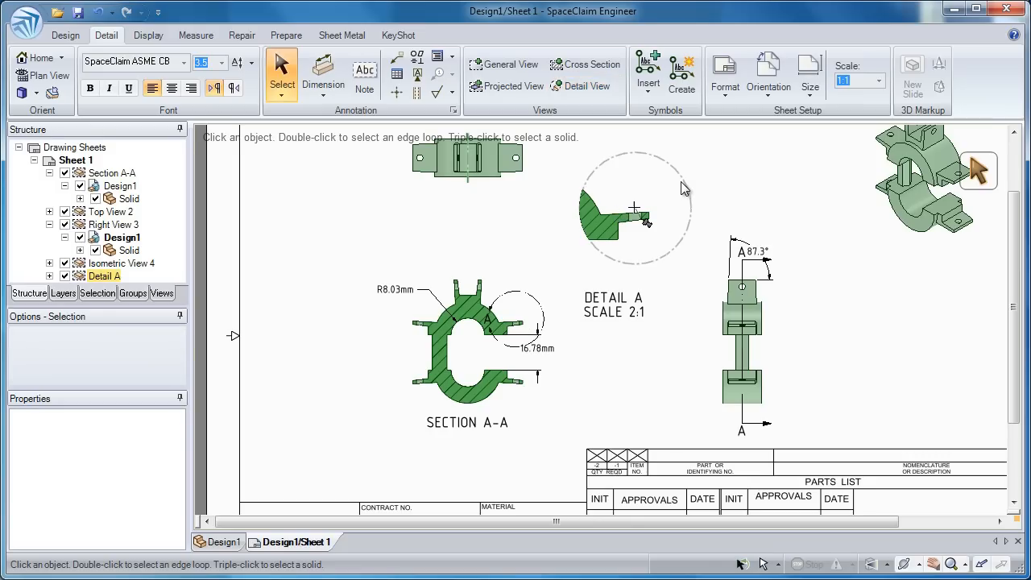
left_click(480, 326)
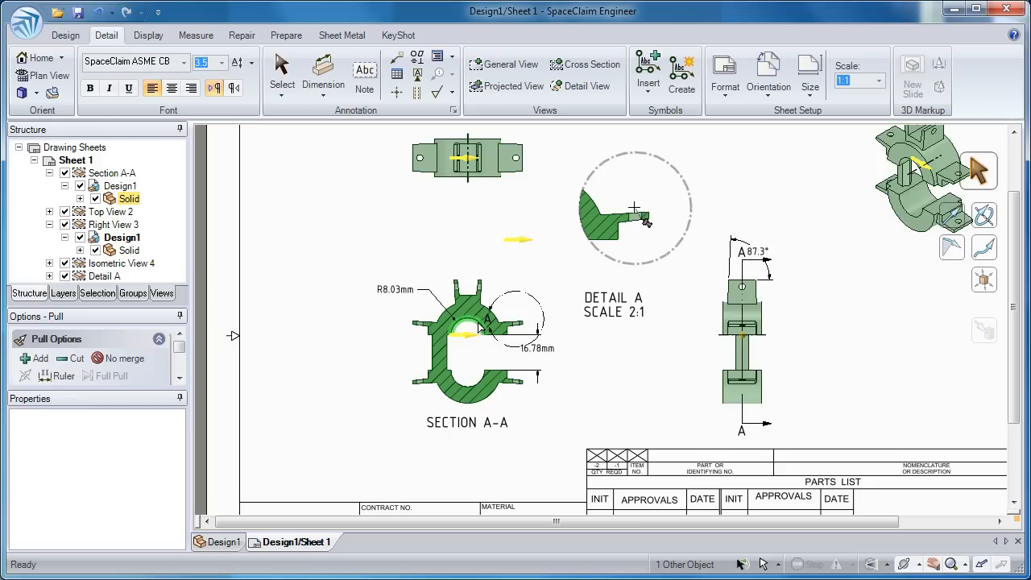